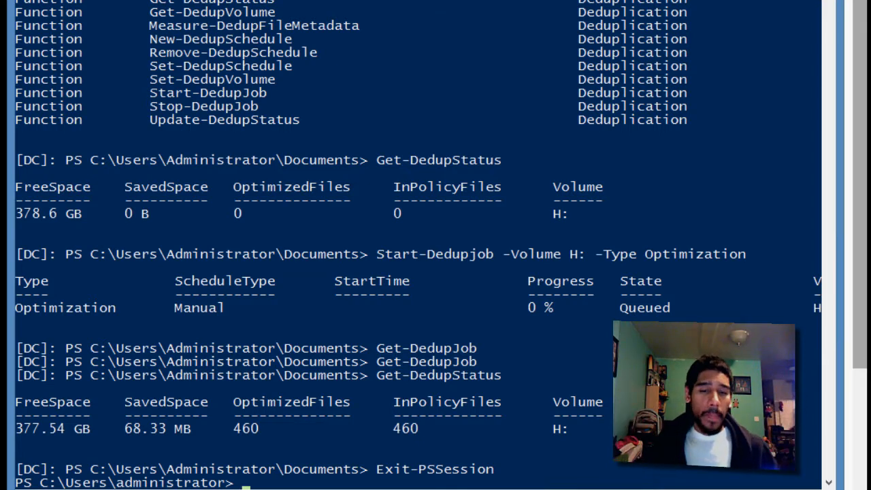
mouse_move(501, 293)
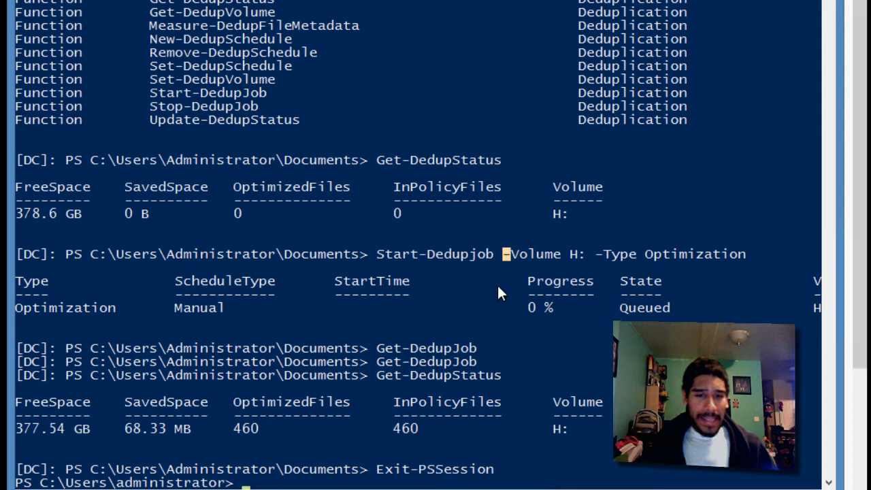
mouse_move(518, 289)
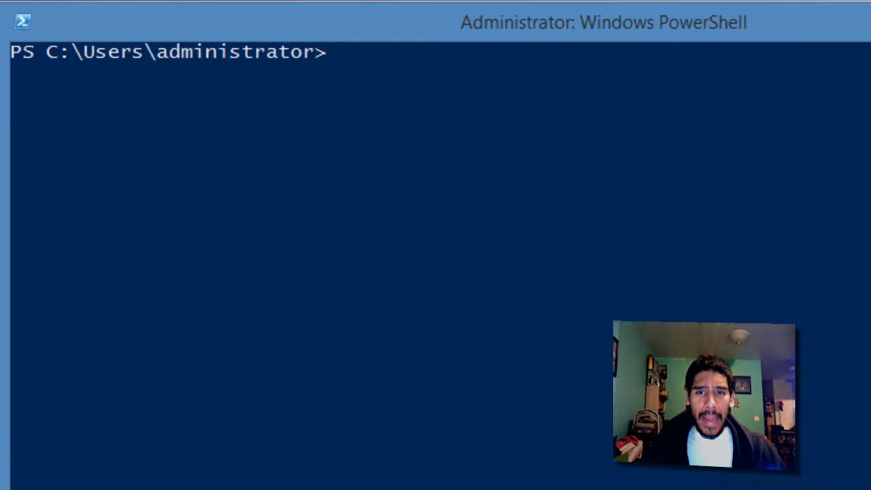
Enter a remote session on DC and assign $HDDTier from the HDD storage tier template
type("Enter-PSSession DC")
type("$HDDTier = Get-StorageTier User-File-Storage_Microsoft_HDD_Template")
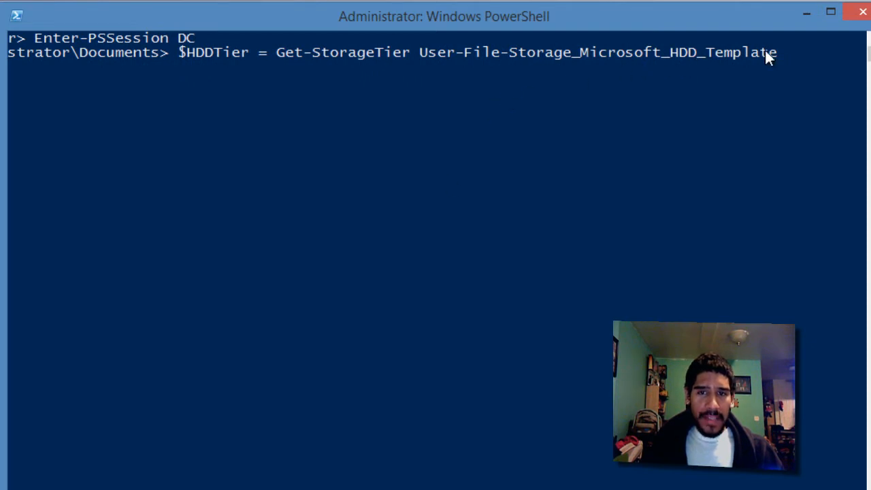
mouse_move(615, 67)
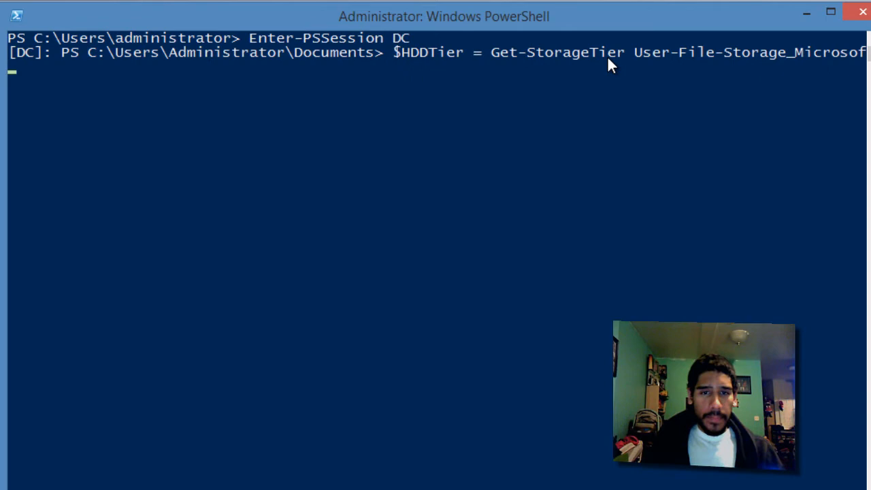
key("Return")
type("$SSDTier = Get-StorageTier User-File-Storage_Microsoft_SSD_Template")
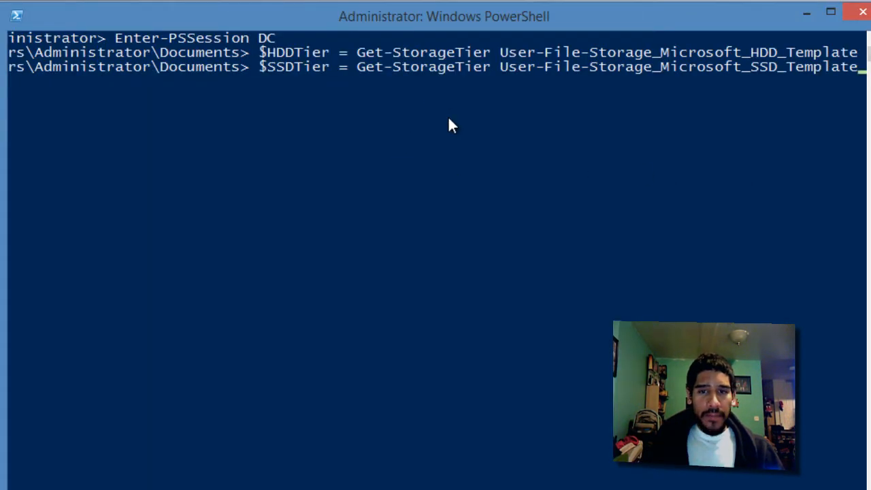
mouse_move(765, 78)
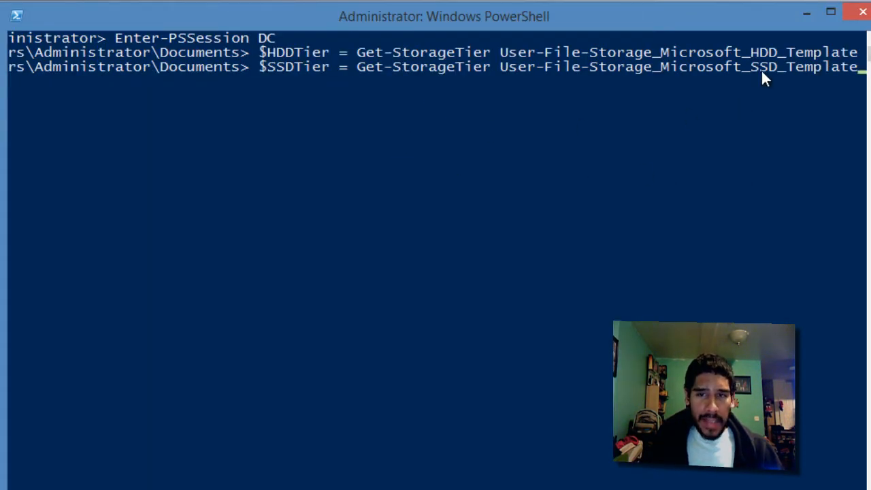
mouse_move(296, 83)
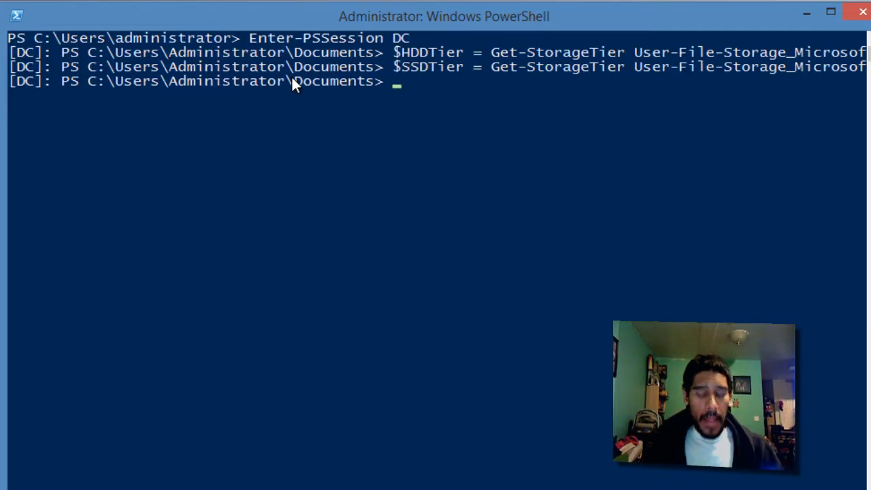
mouse_move(288, 87)
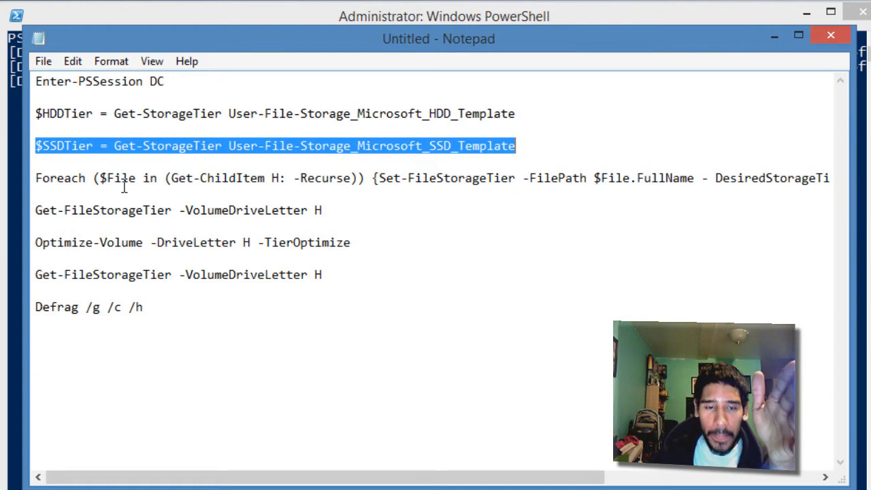
mouse_move(285, 178)
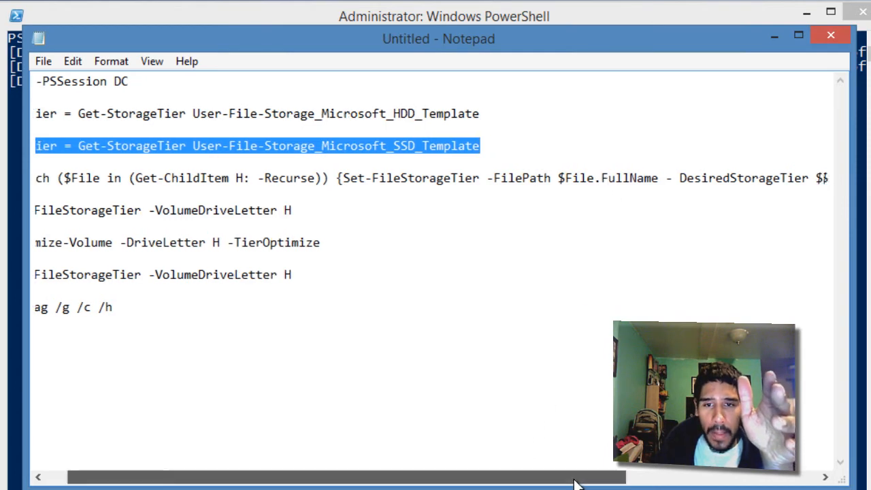
Scroll the Notepad script right to reach the Foreach Set-FileStorageTier line for drive H
scroll("right", 3)
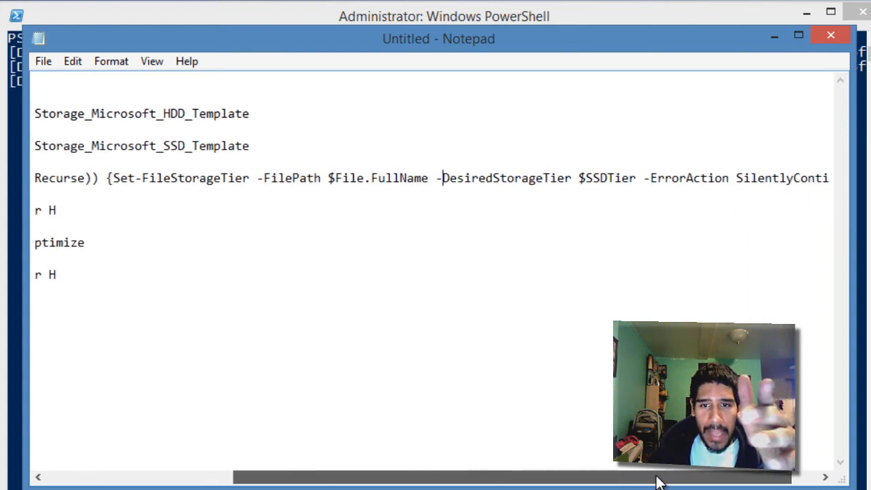
scroll("right", 3)
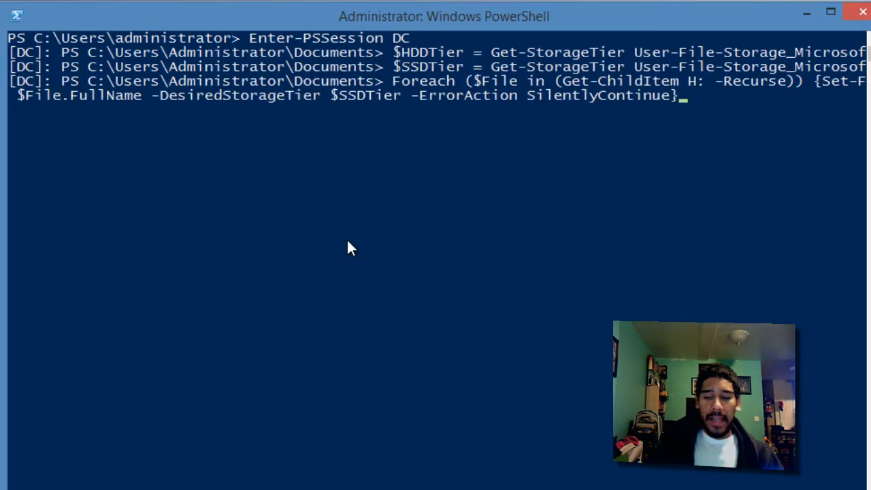
Run the SSD-tier pinning loop, then review Get-FileStorageTier results for H (mostly Unknown, some Completely on tier)
key("Return")
type("Get-FileStorageTier -VolumeDriveLetter H")
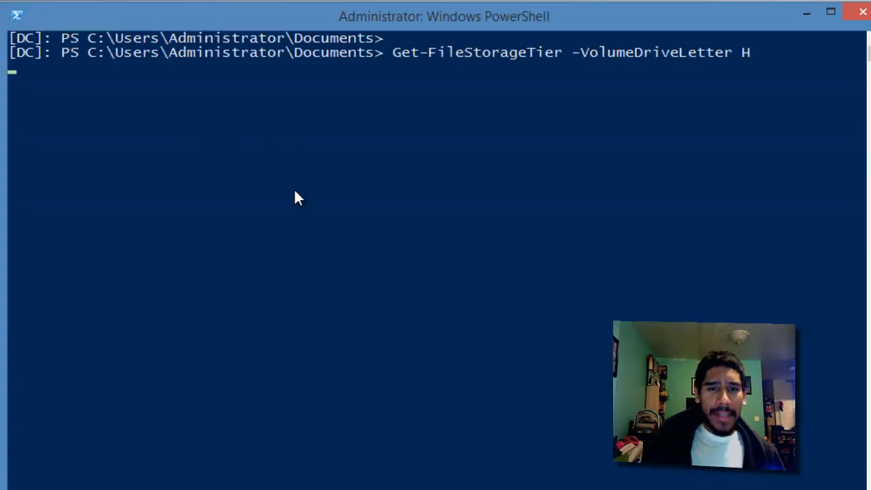
key("Return")
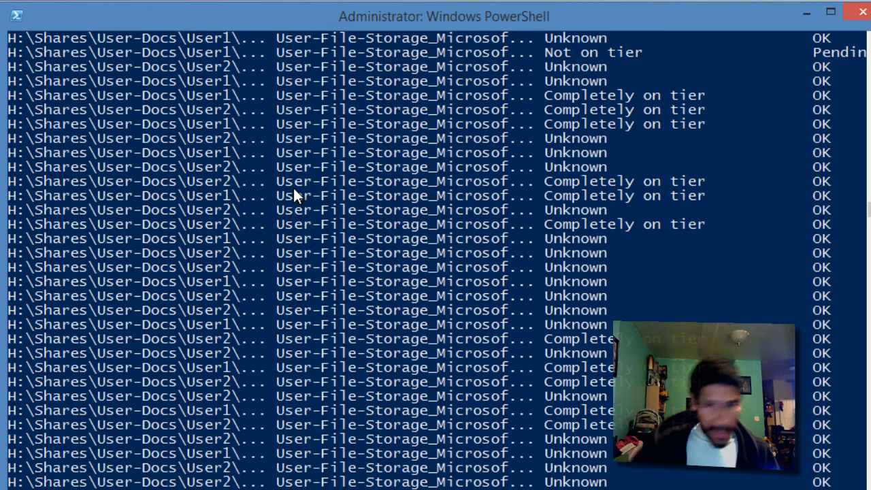
scroll("down", 3)
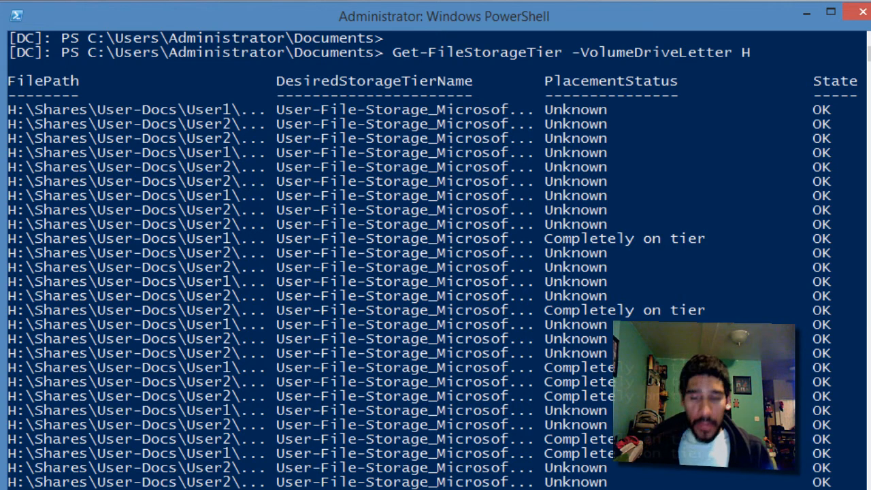
scroll("down", 3)
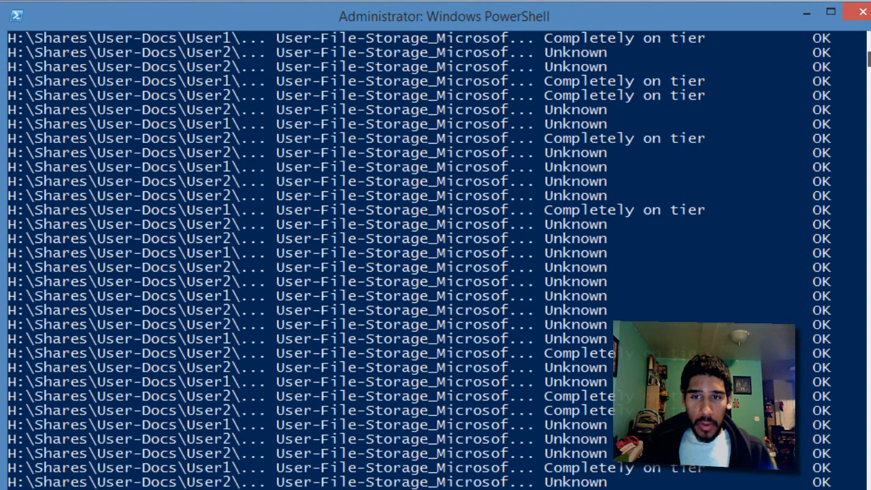
scroll("down", 3)
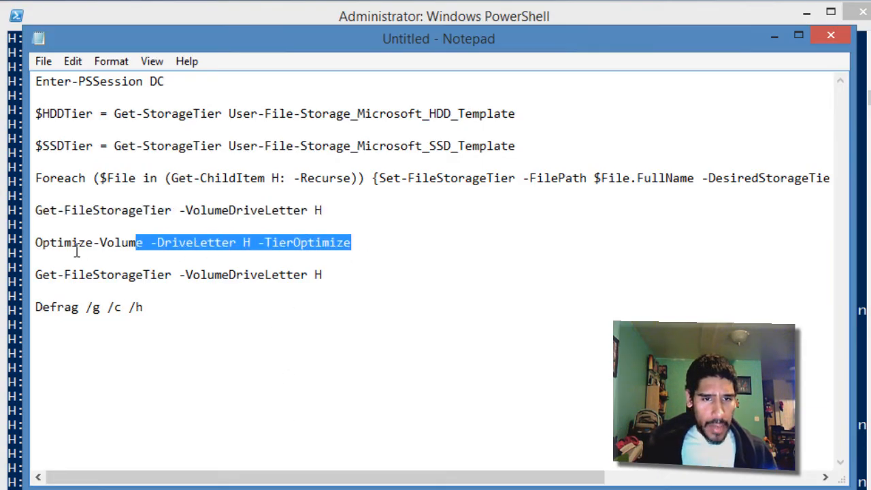
Copy from the notes and enter Optimize-Volume -DriveLetter H -TierOptimize at the prompt
right_click(204, 242)
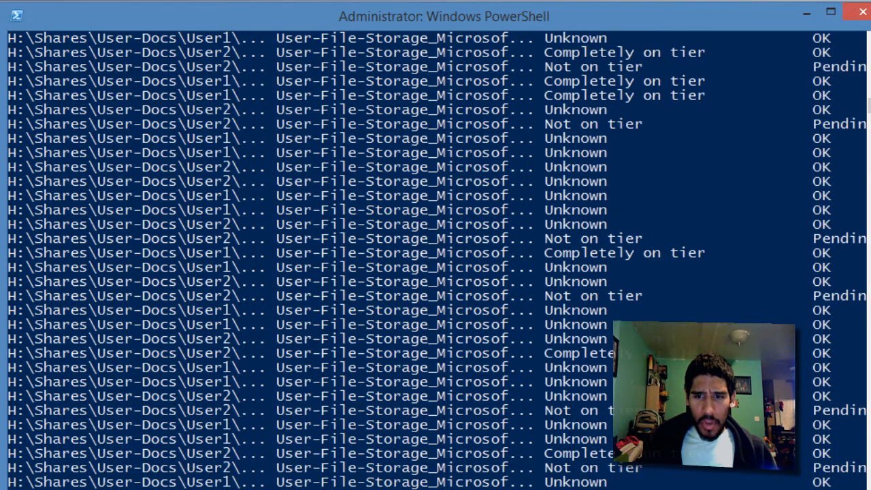
scroll("down", 3)
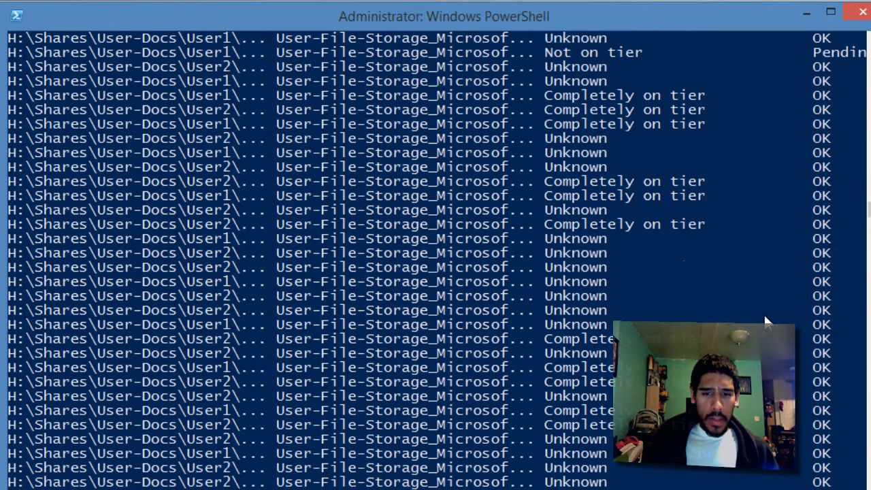
scroll("down", 3)
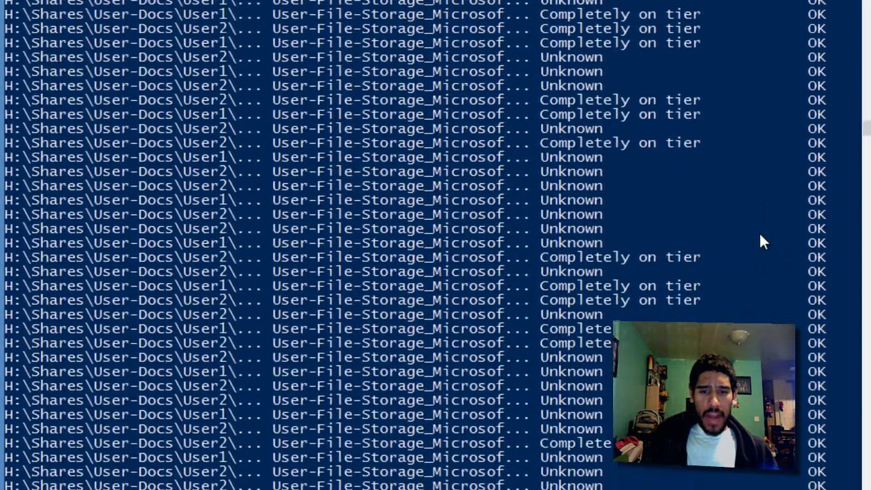
scroll("down", 3)
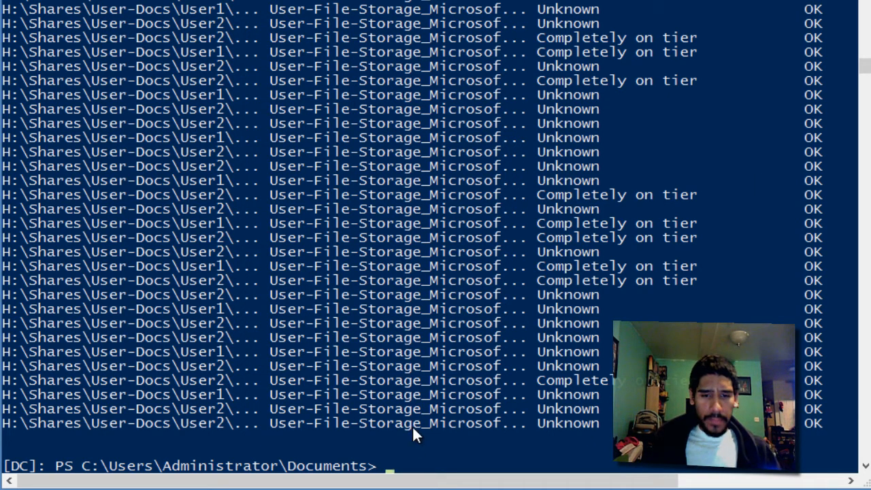
type("Optimize-Volume -DriveLetter H -TierOptimize")
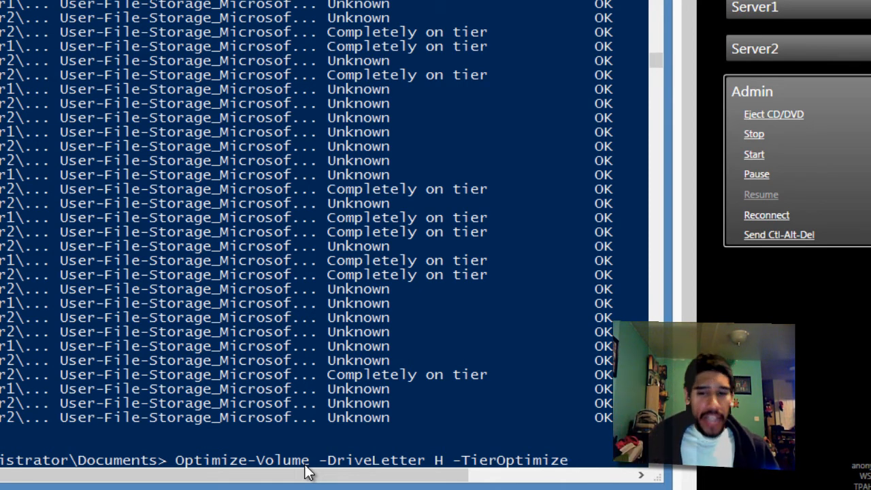
mouse_move(506, 483)
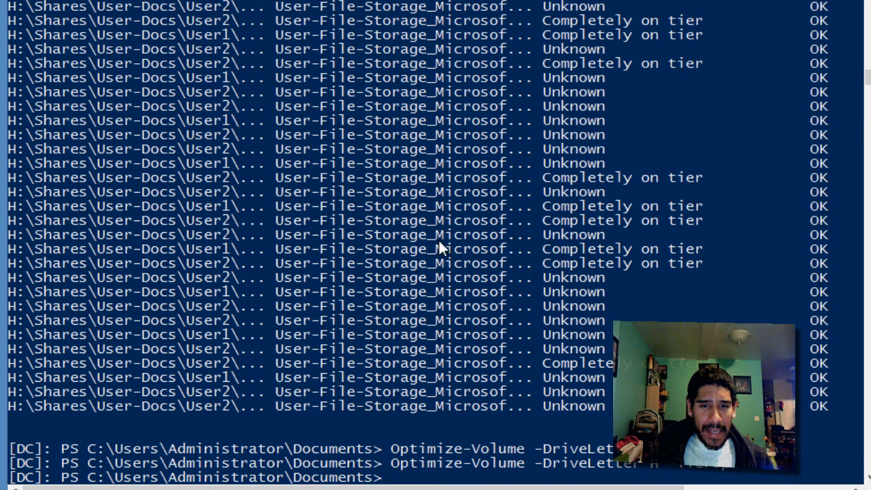
Re-run Get-FileStorageTier for H, now showing several files Not on tier, Pending
type("Get-FileStorageTier -VolumeDriveLetter H")
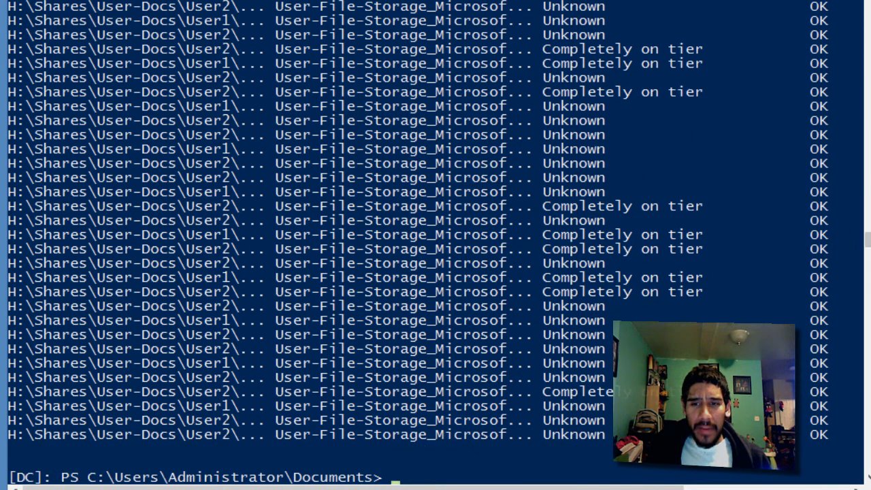
scroll("down", 3)
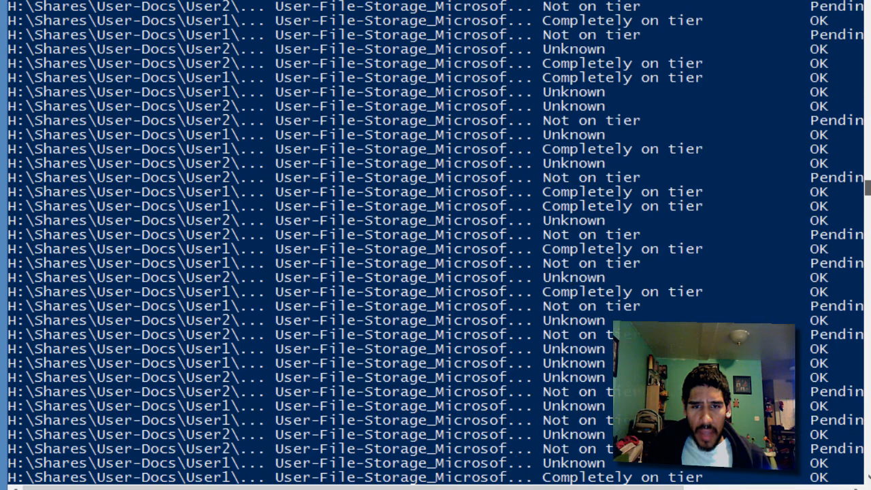
scroll("down", 3)
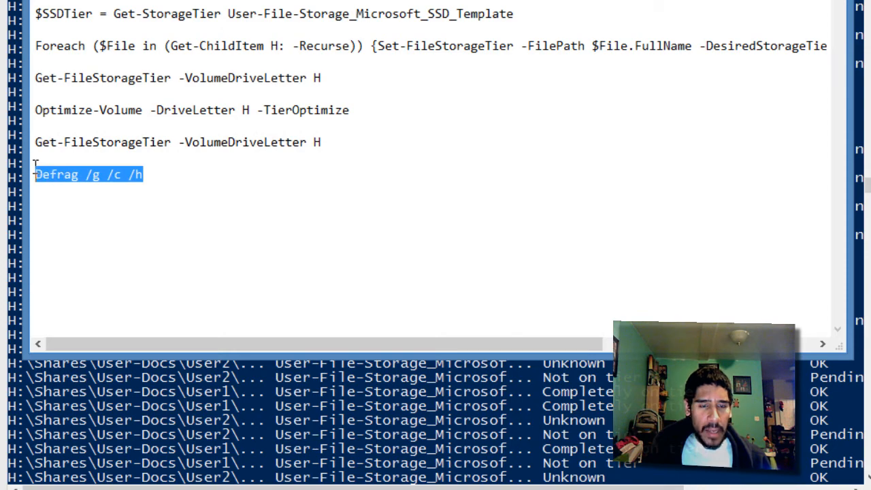
Run Defrag /g /c /h, reporting a 124.87 GB SSD tier serving 100% of I/Os with 101.55 MB pinned
right_click(89, 174)
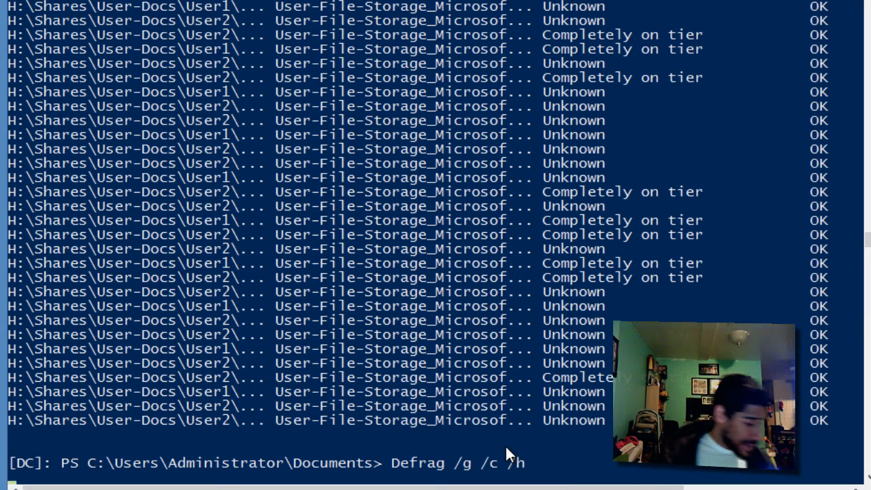
key("Return")
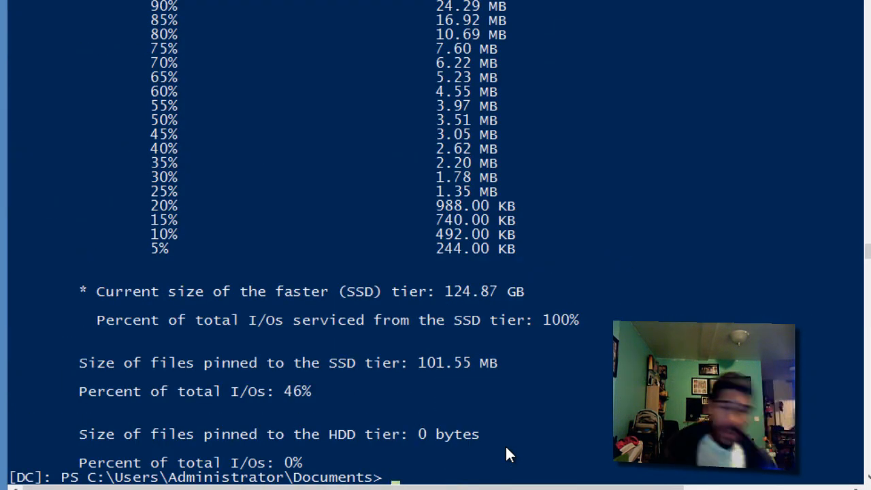